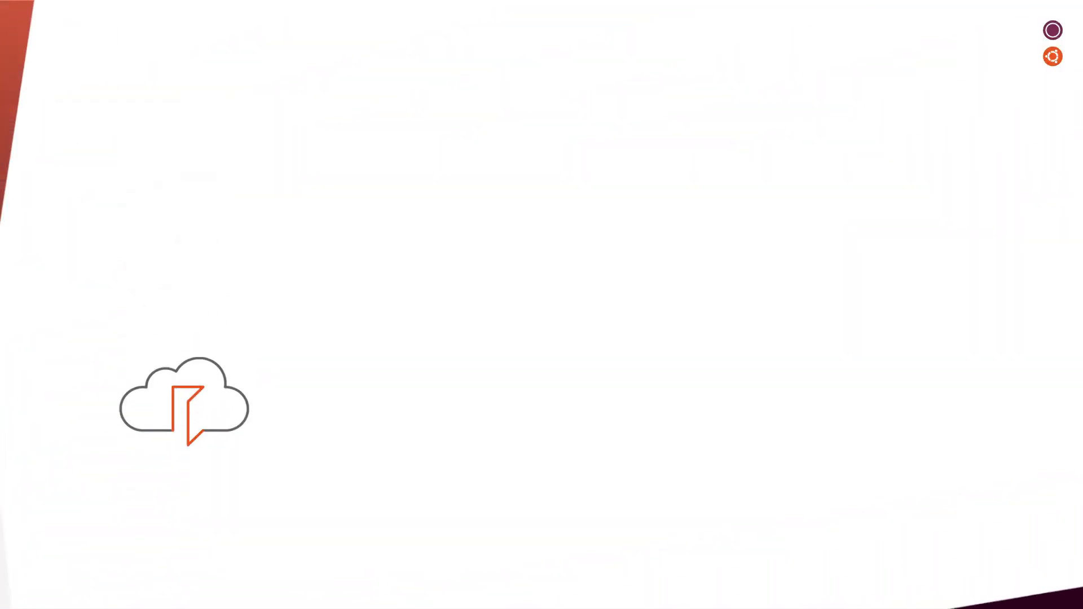
Advance the animation to reveal the Kubernetes and MicroK8s logos above the cloud icons.
key(Right)
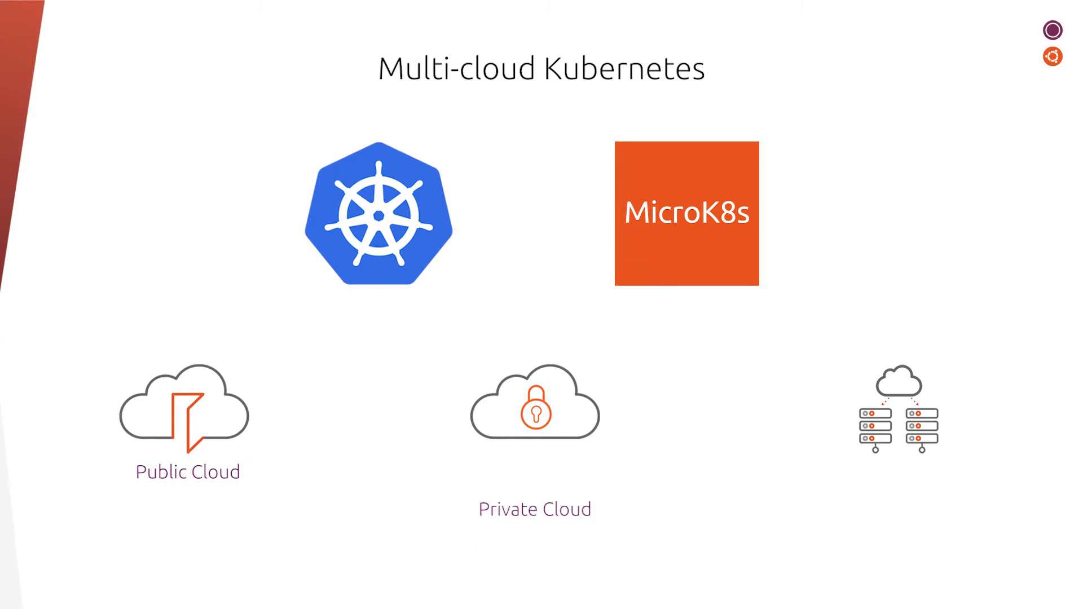